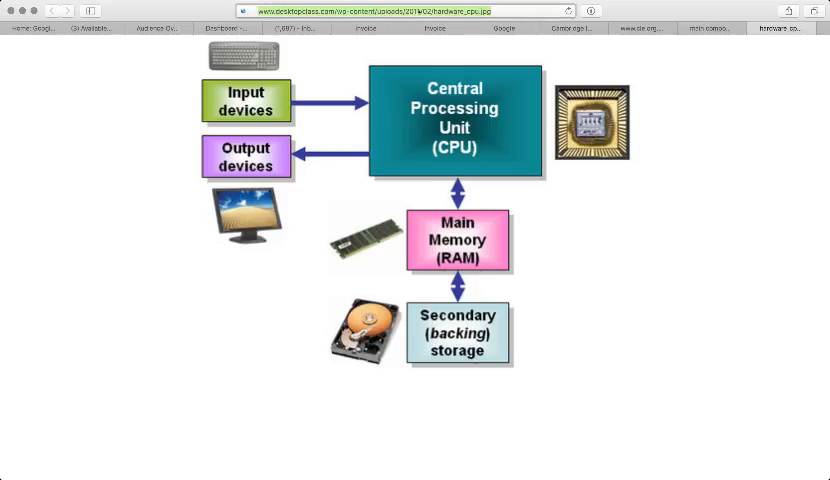
pyautogui.write('the main components of computer systems')
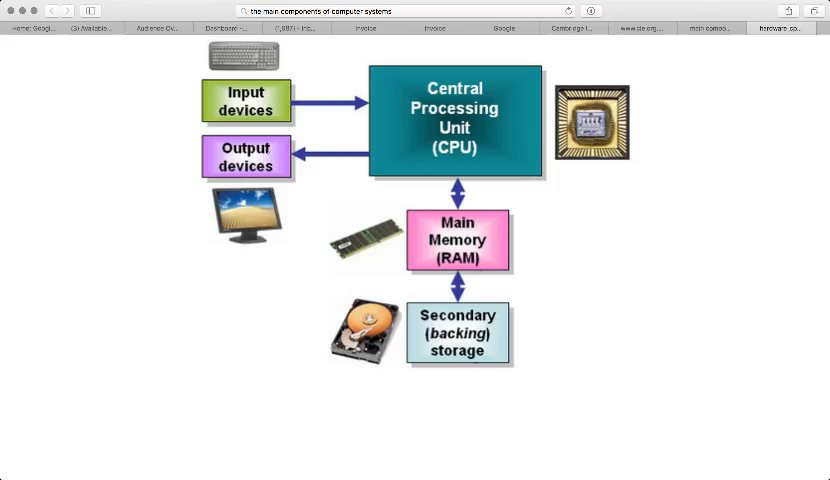
pyautogui.moveTo(312, 228)
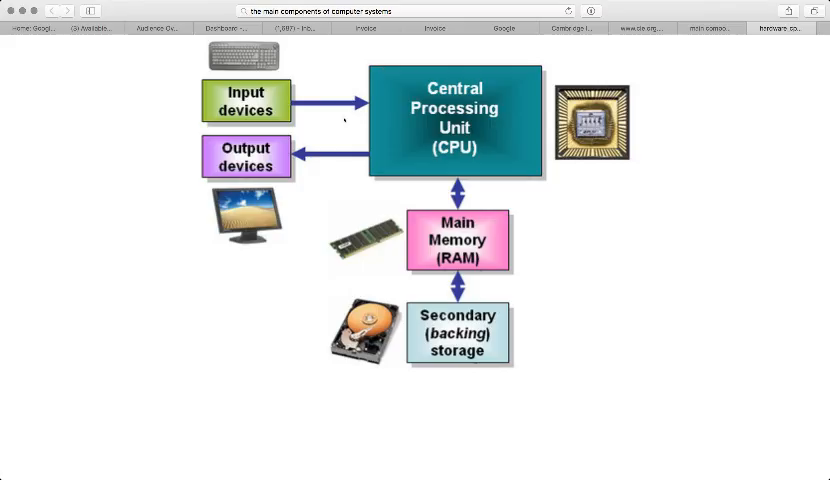
pyautogui.moveTo(230, 126)
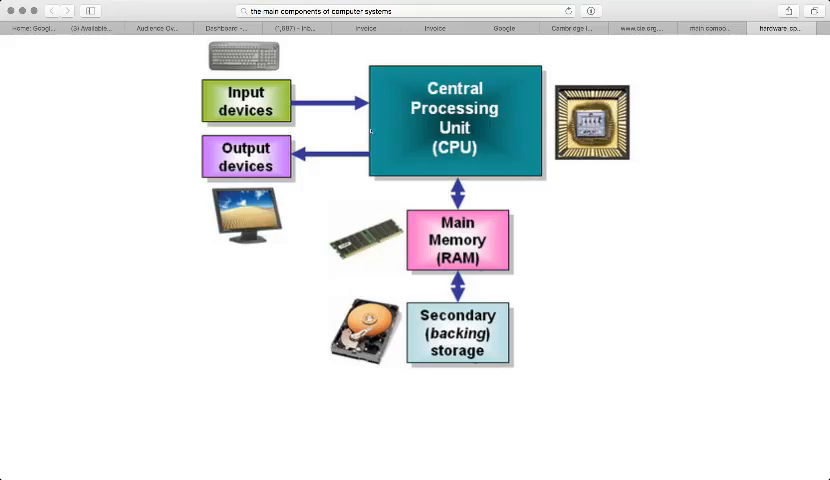
pyautogui.moveTo(308, 140)
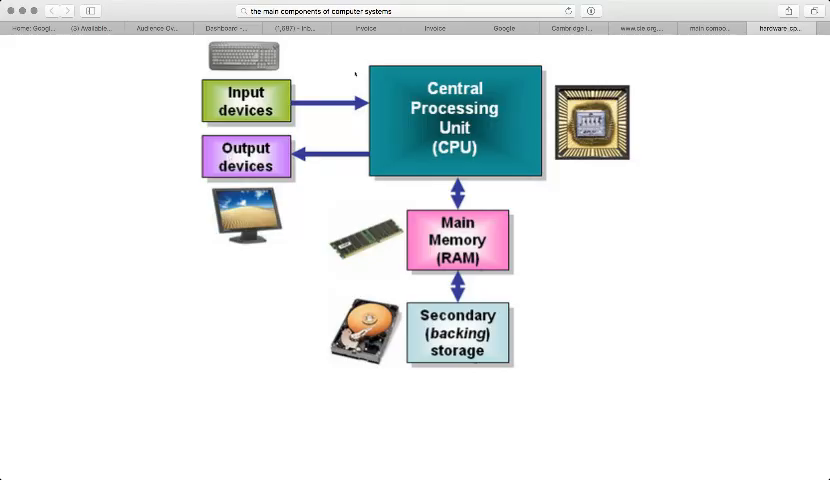
pyautogui.moveTo(502, 88)
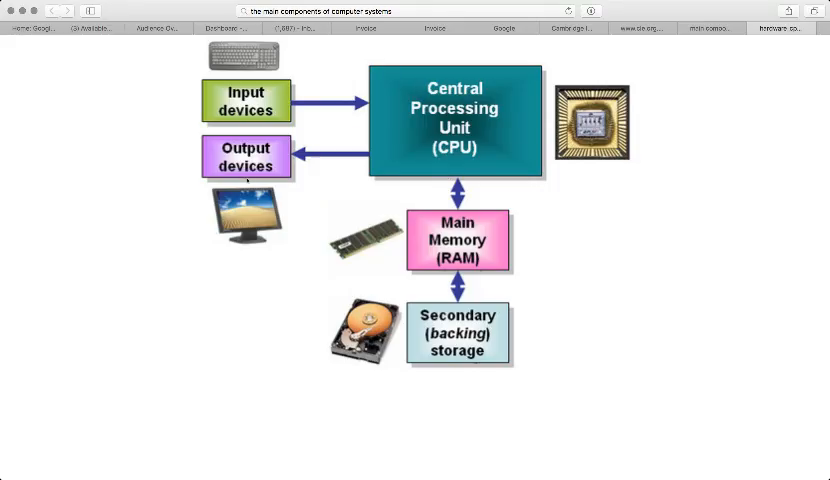
pyautogui.moveTo(508, 188)
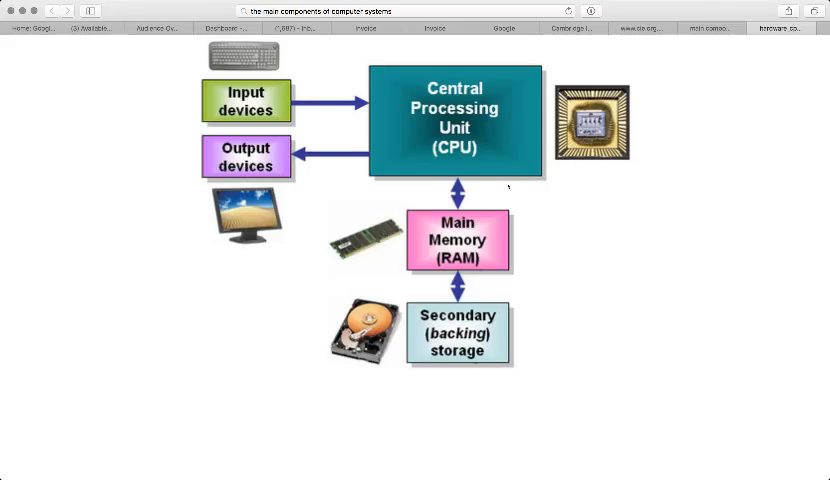
pyautogui.moveTo(654, 164)
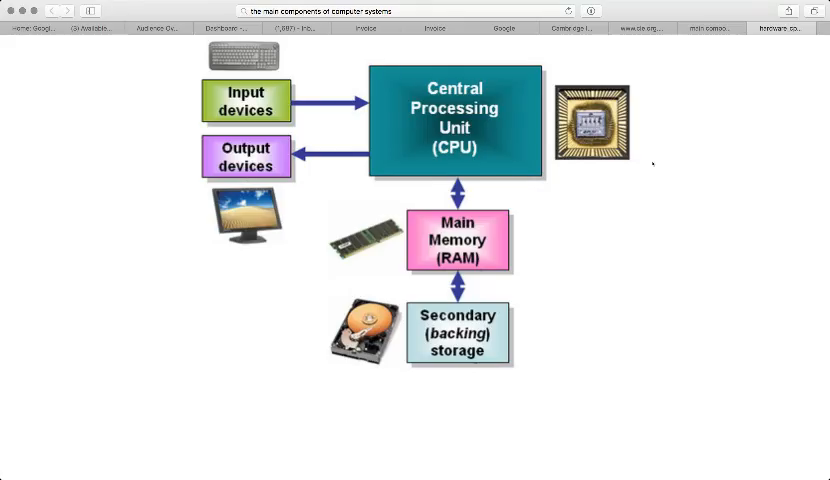